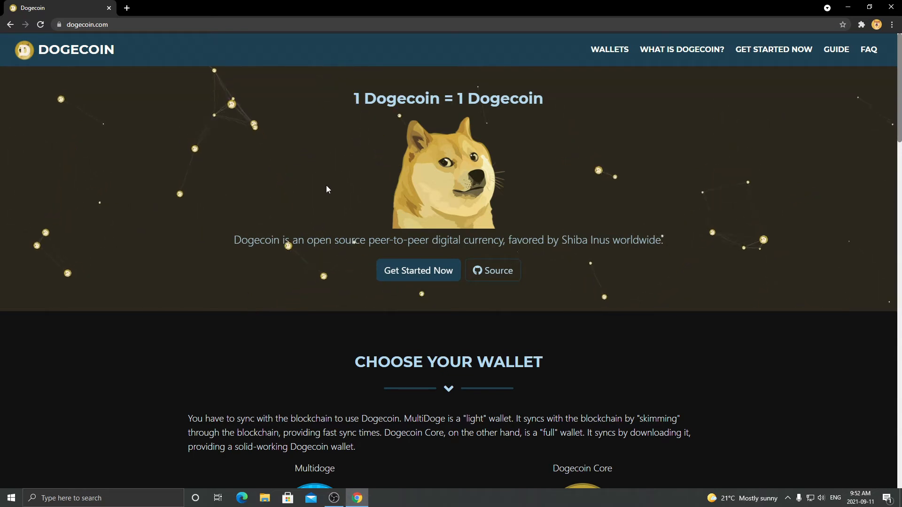
Scroll down dogecoin.com to the wallet downloads showing Multidoge and Dogecoin Core
scroll(down, 3)
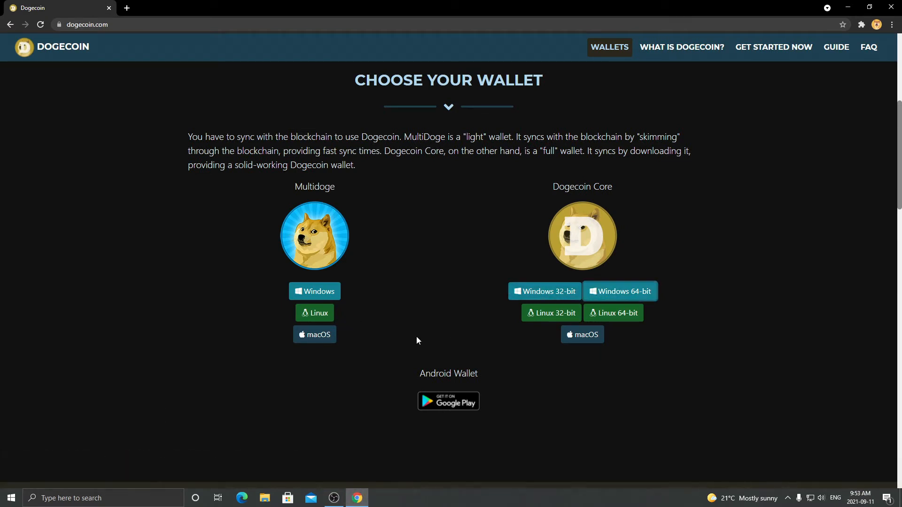
Install Dogecoin Core 64-bit into C:\Program Files\Dogecoin with default Start Menu folder
click(619, 291)
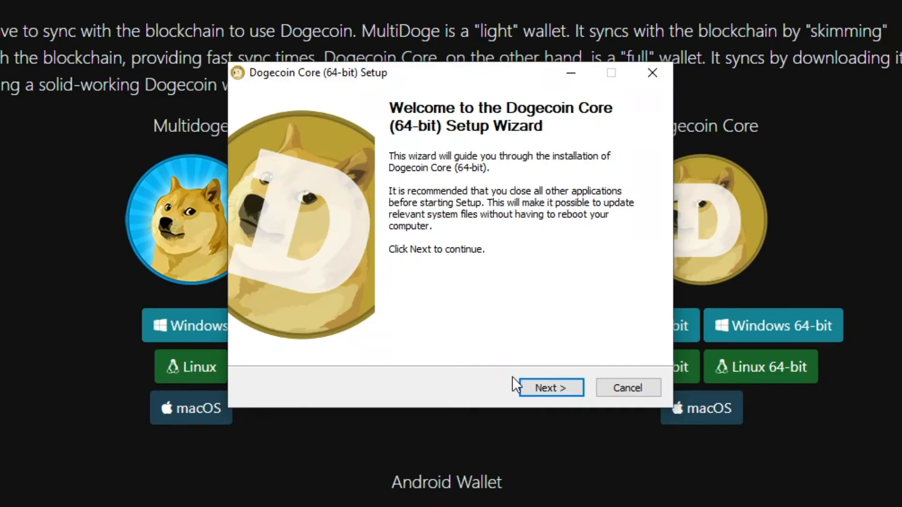
click(549, 387)
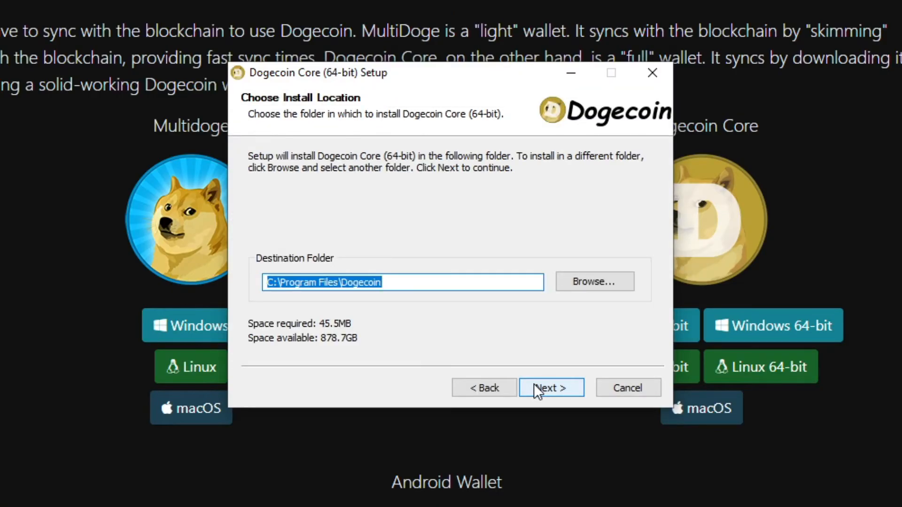
click(550, 387)
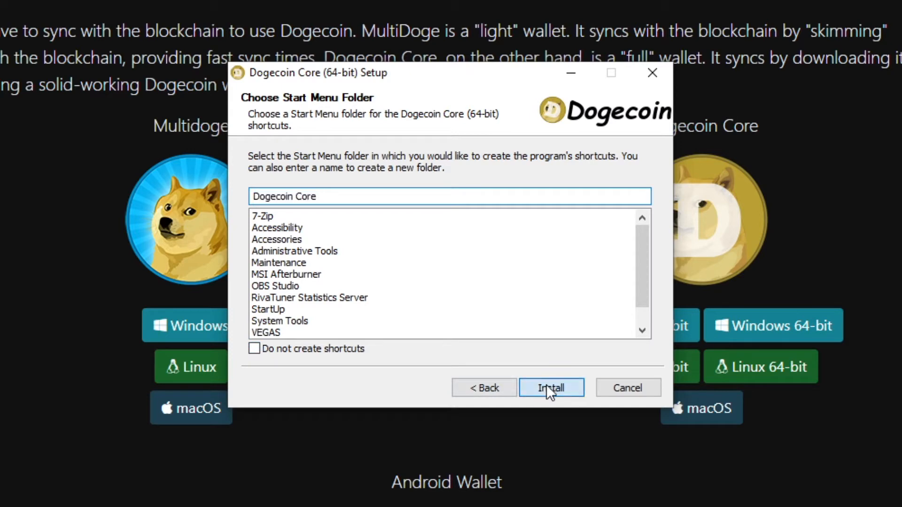
click(550, 387)
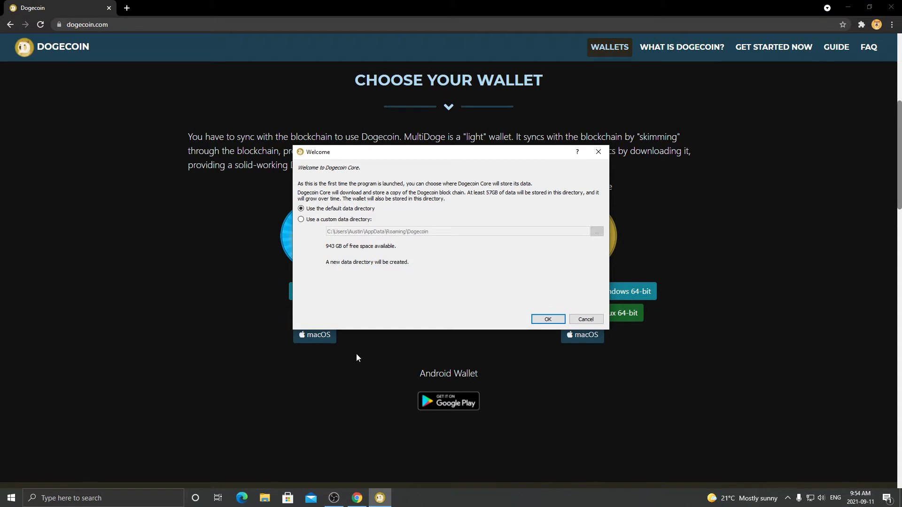
mouse_move(363, 176)
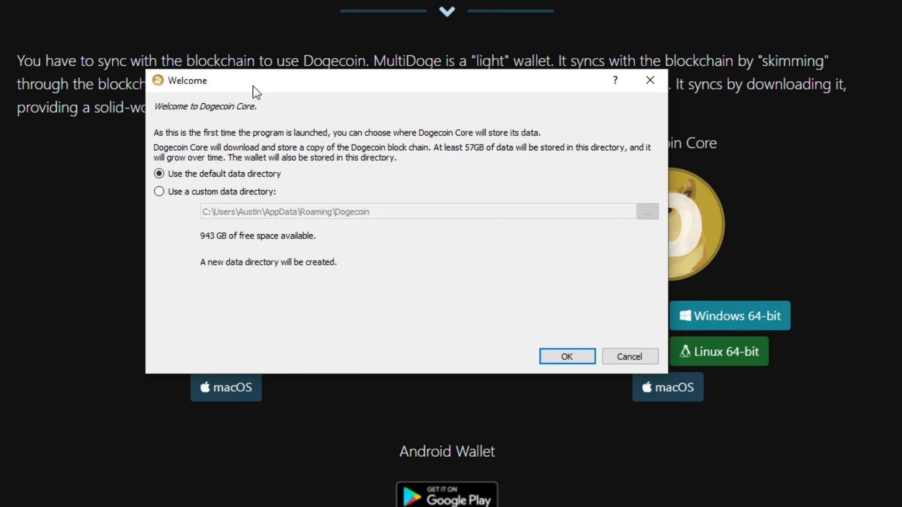
mouse_move(447, 154)
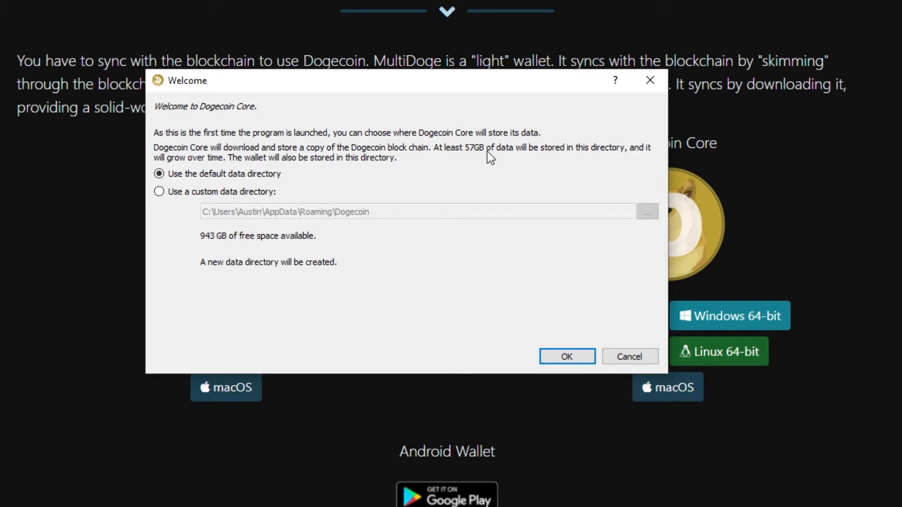
mouse_move(412, 164)
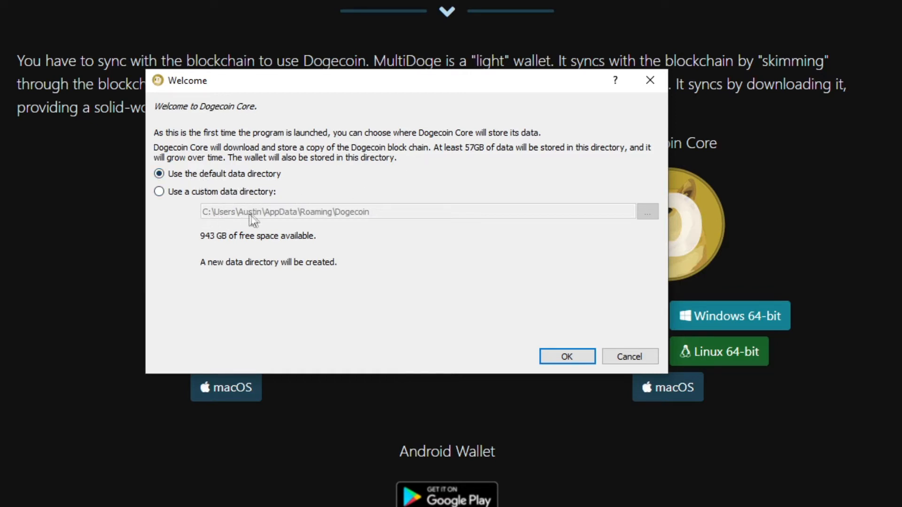
mouse_move(339, 221)
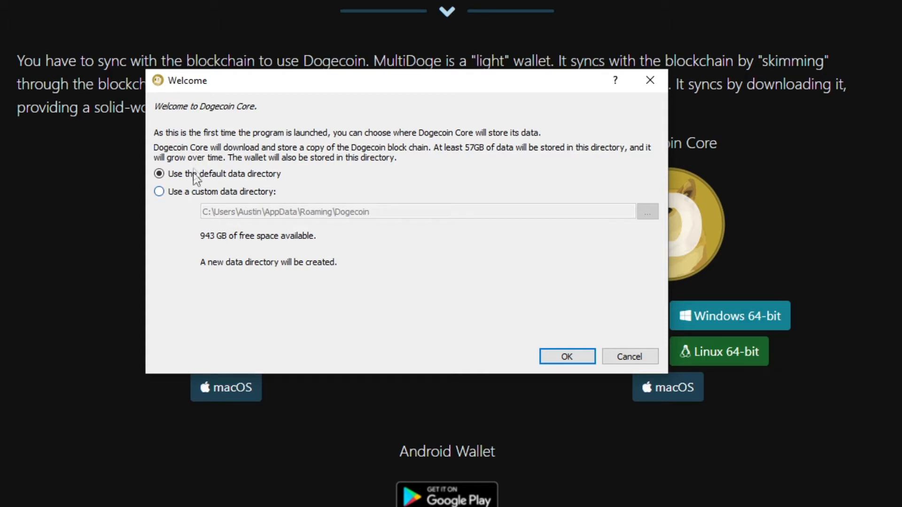
mouse_move(567, 356)
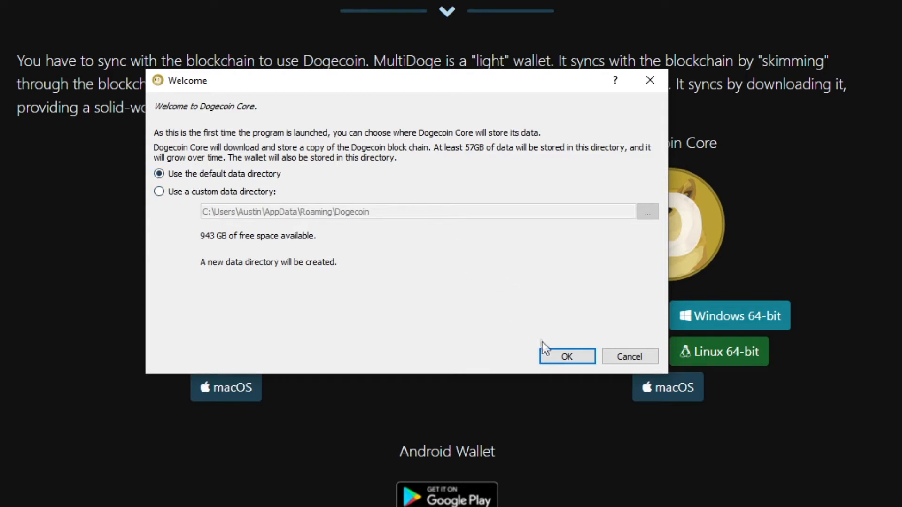
Accept the default data directory in the Welcome dialog
click(566, 356)
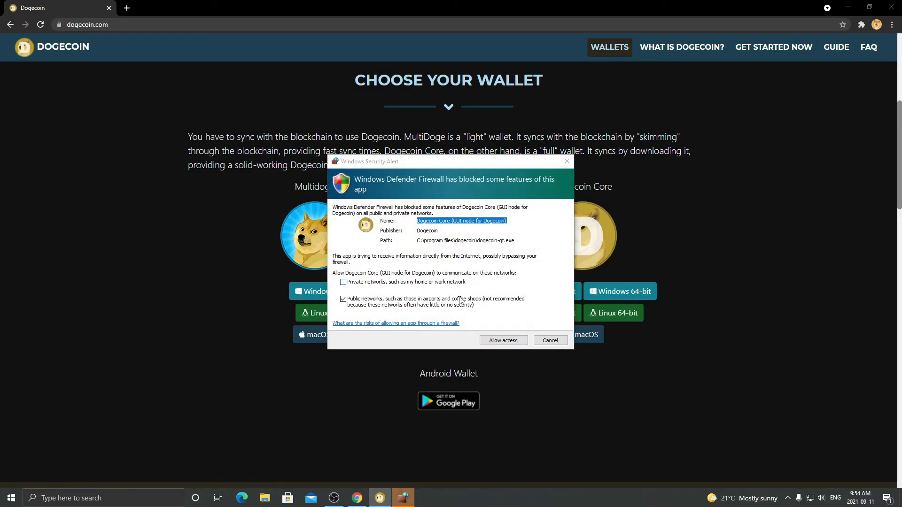
Allow Dogecoin Core through Windows Firewall on private and public networks
click(343, 282)
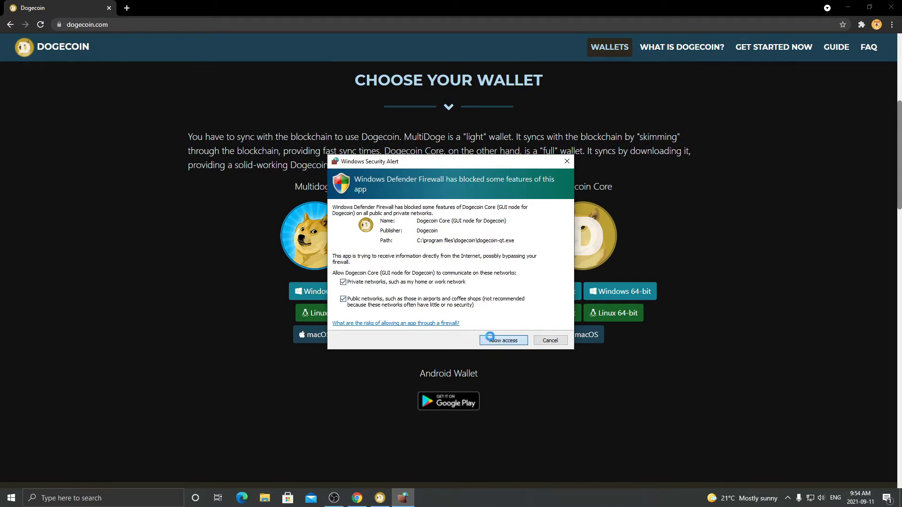
click(502, 340)
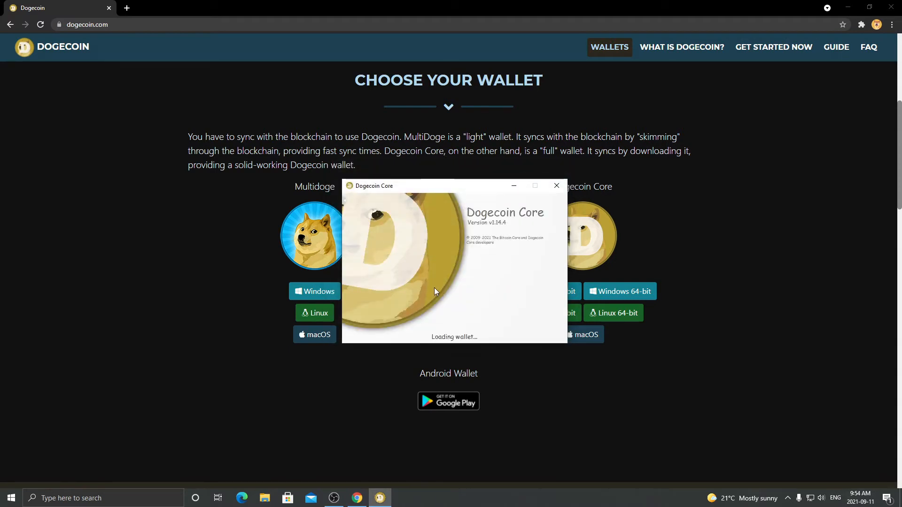
mouse_move(448, 275)
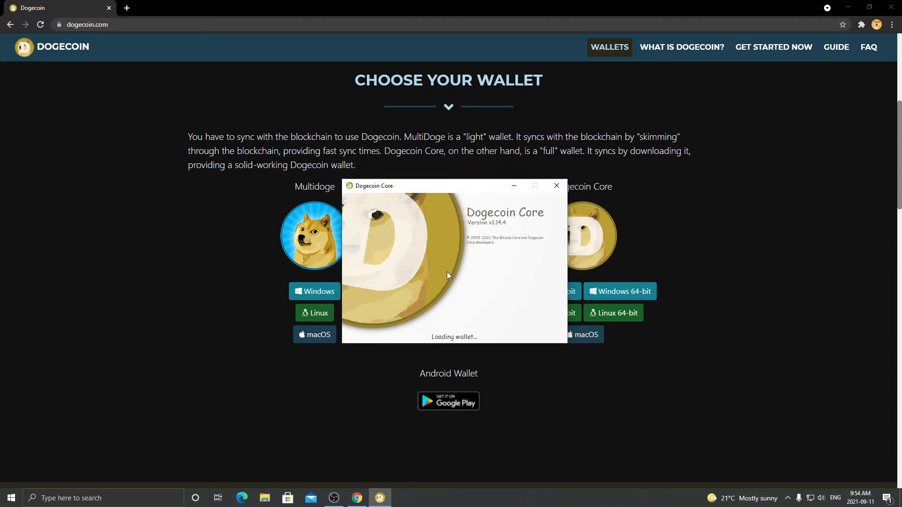
mouse_move(427, 299)
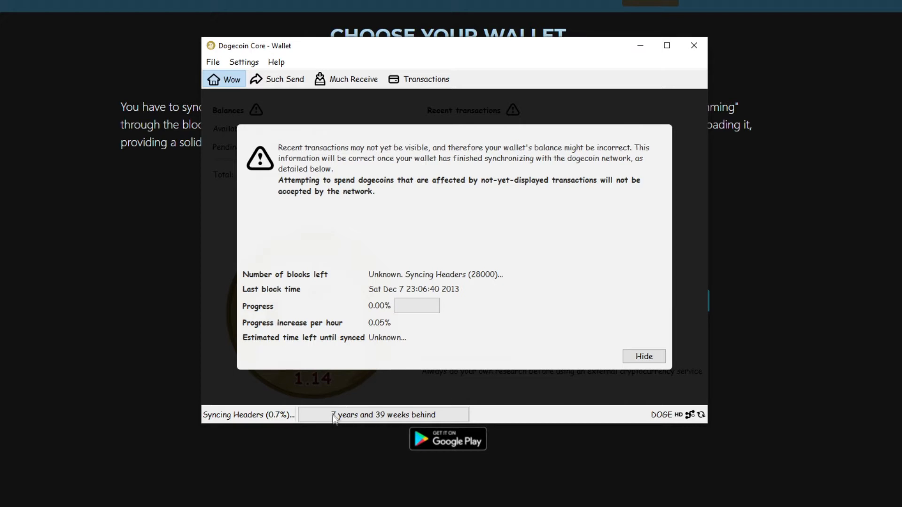
mouse_move(381, 425)
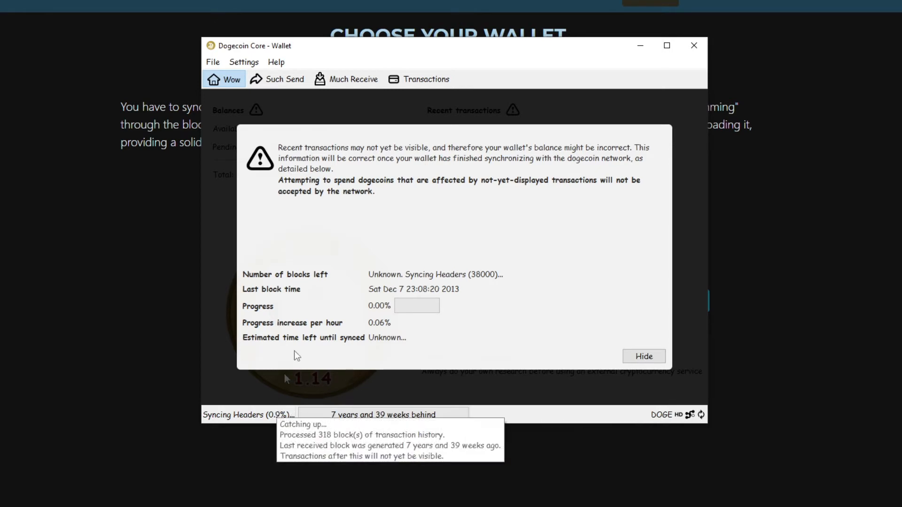
mouse_move(310, 258)
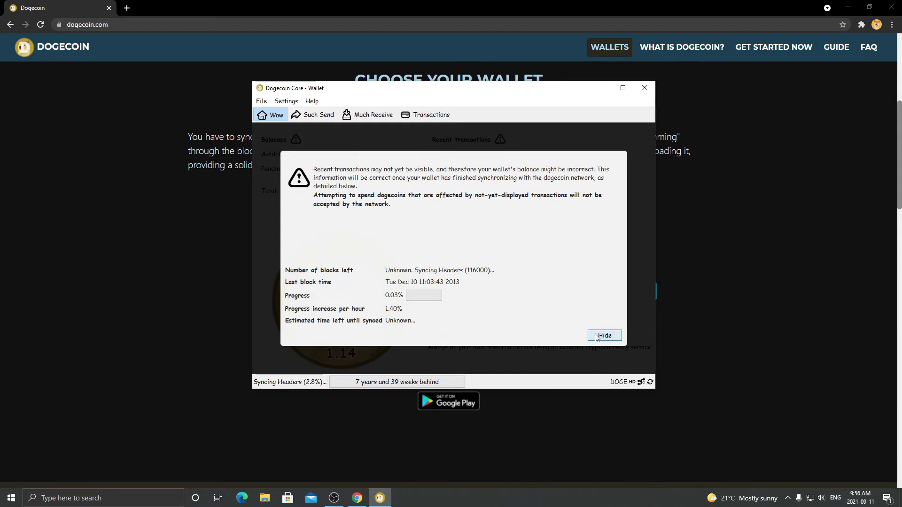
Hide the synchronization notice to reveal the zero-balance wallet overview
click(603, 336)
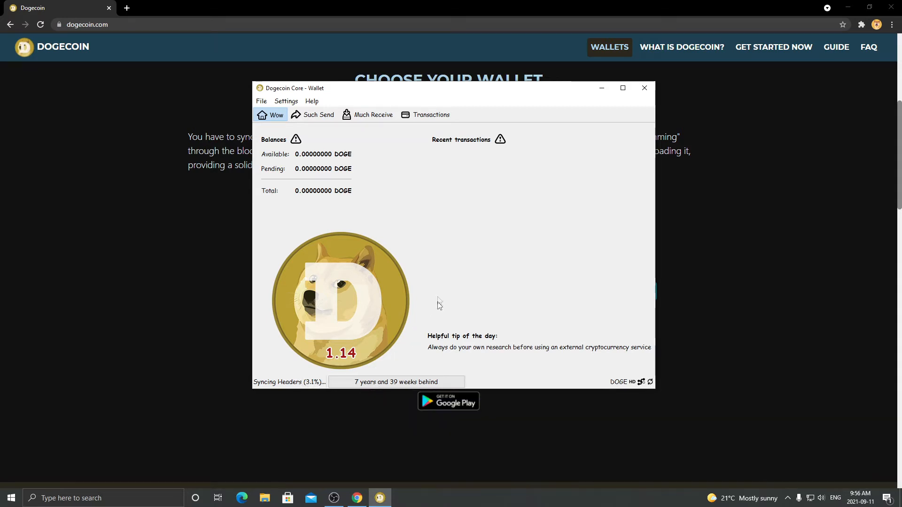
mouse_move(439, 249)
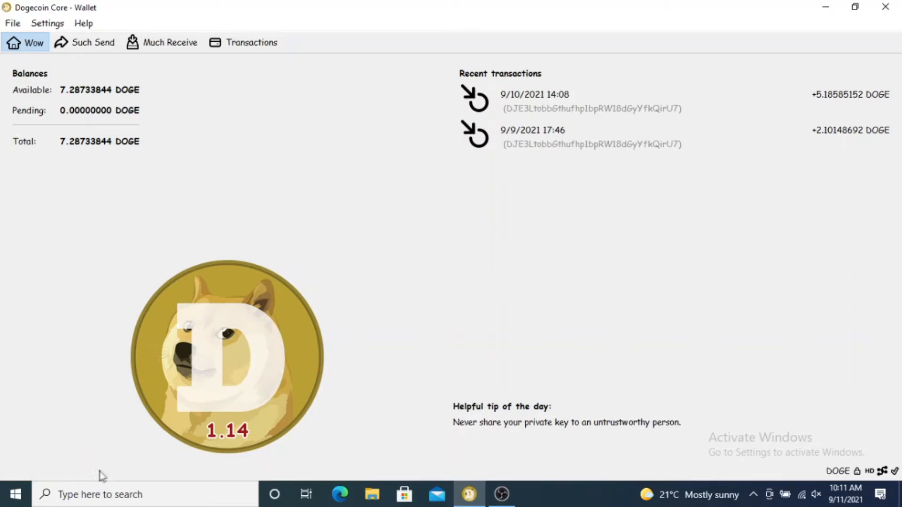
mouse_move(319, 266)
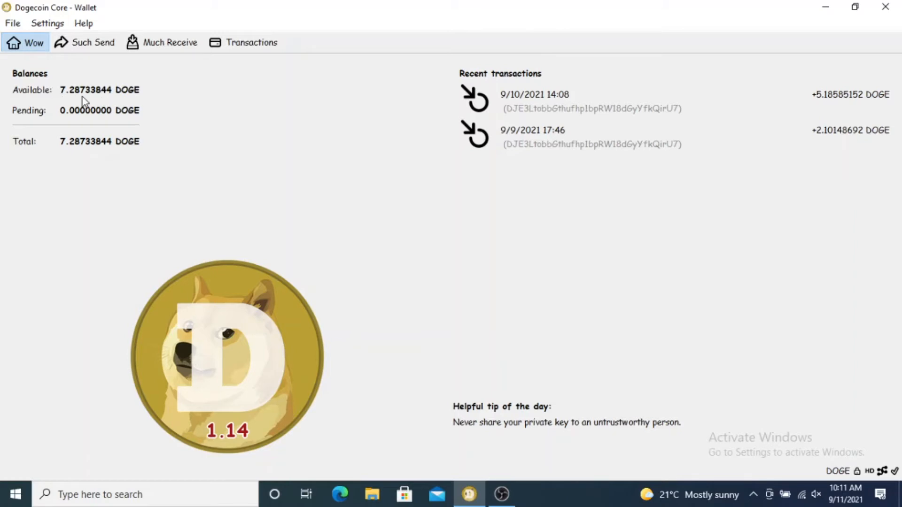
mouse_move(86, 95)
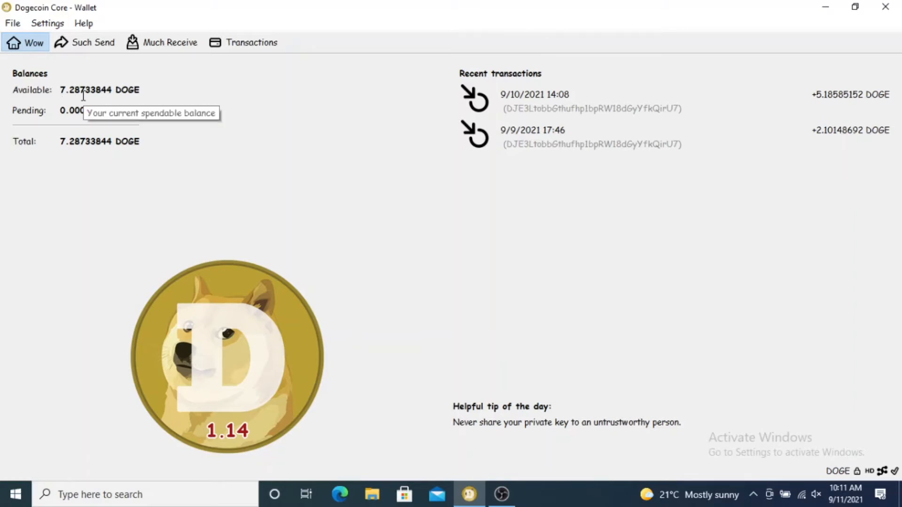
mouse_move(223, 120)
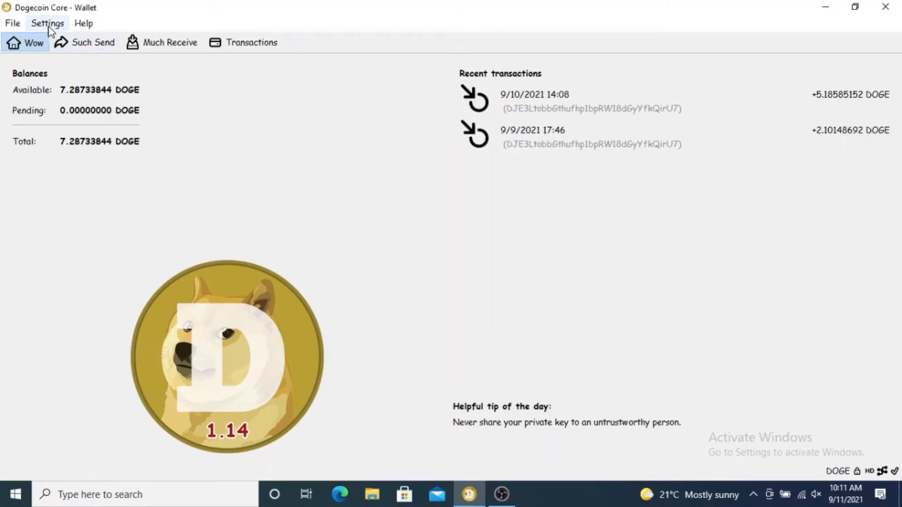
click(47, 23)
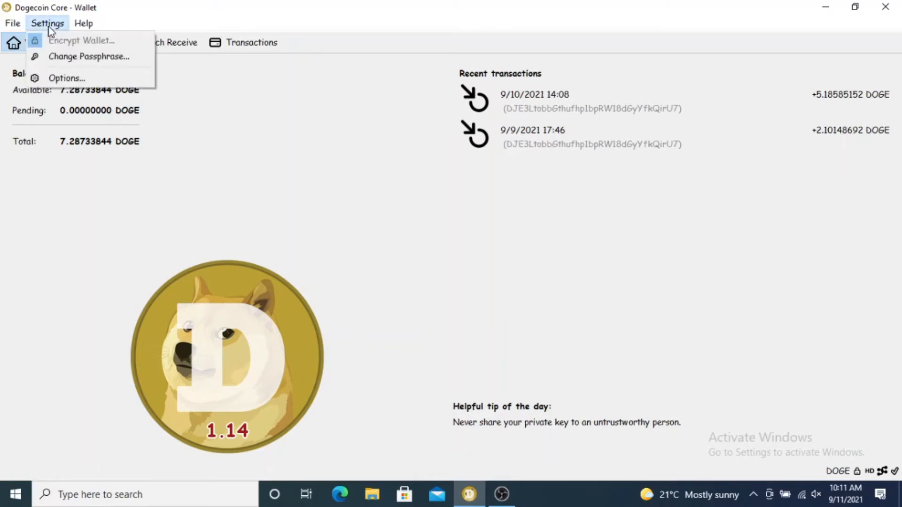
mouse_move(82, 41)
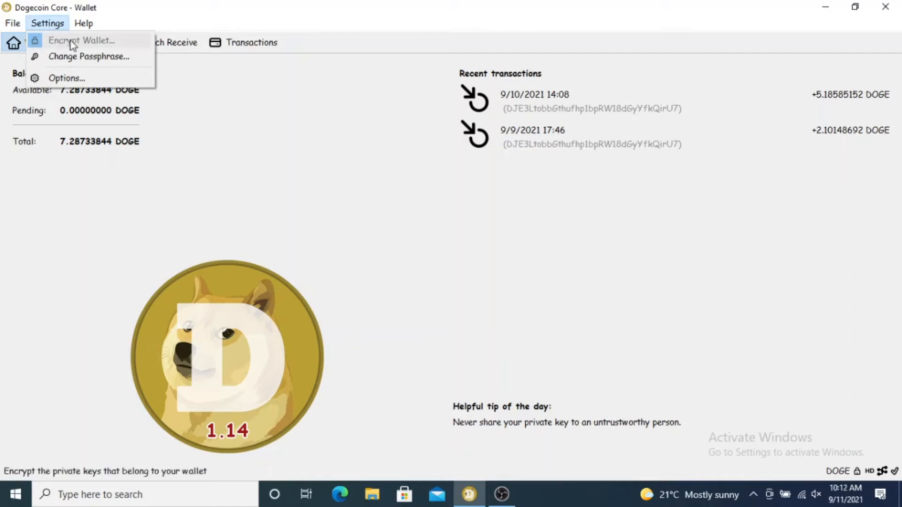
mouse_move(80, 45)
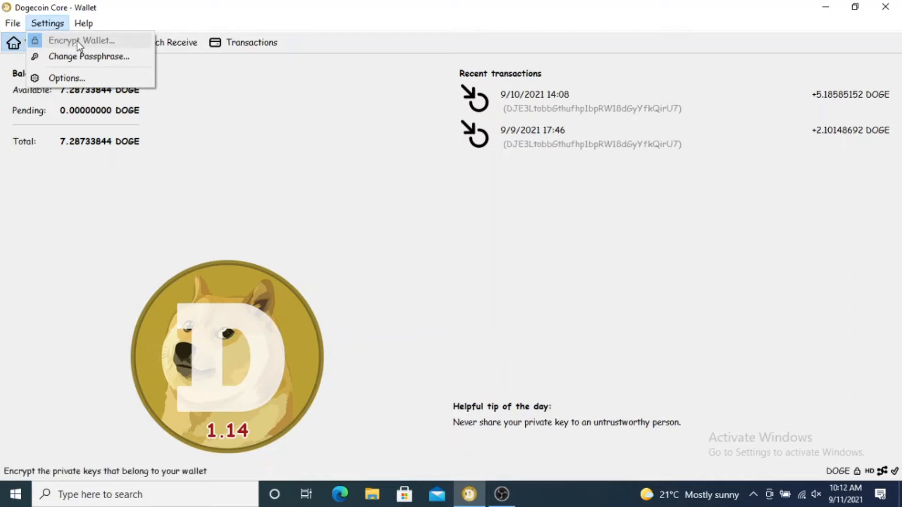
click(84, 23)
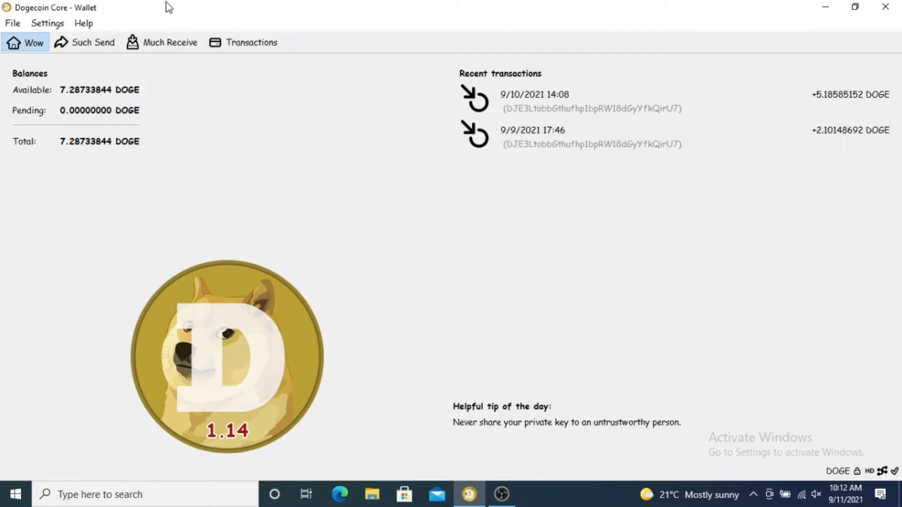
click(47, 23)
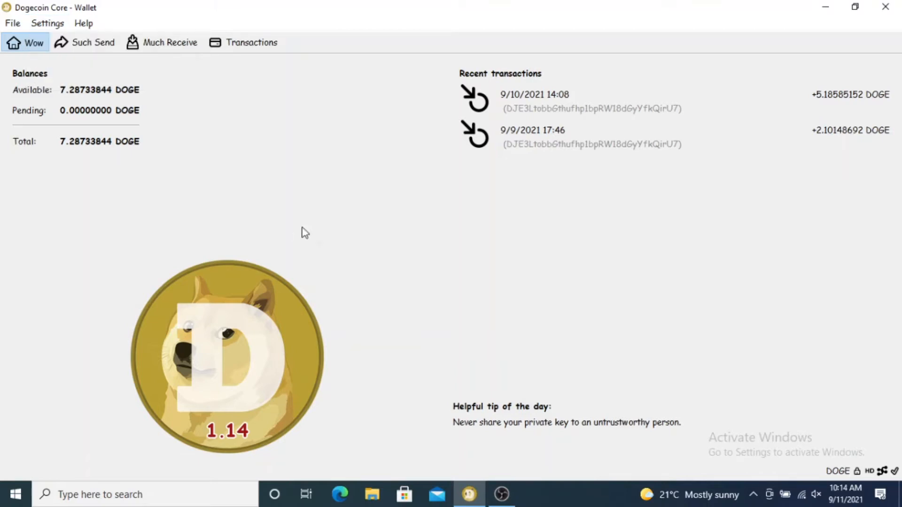
mouse_move(371, 246)
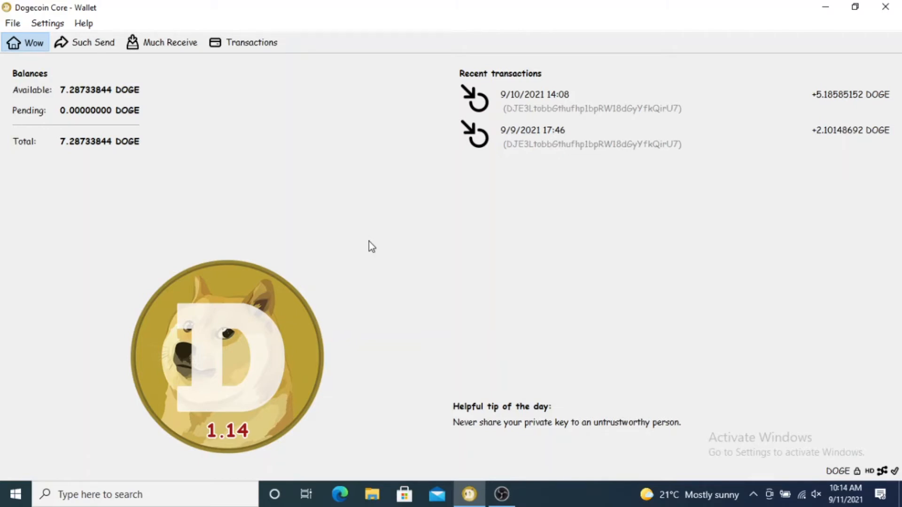
mouse_move(135, 6)
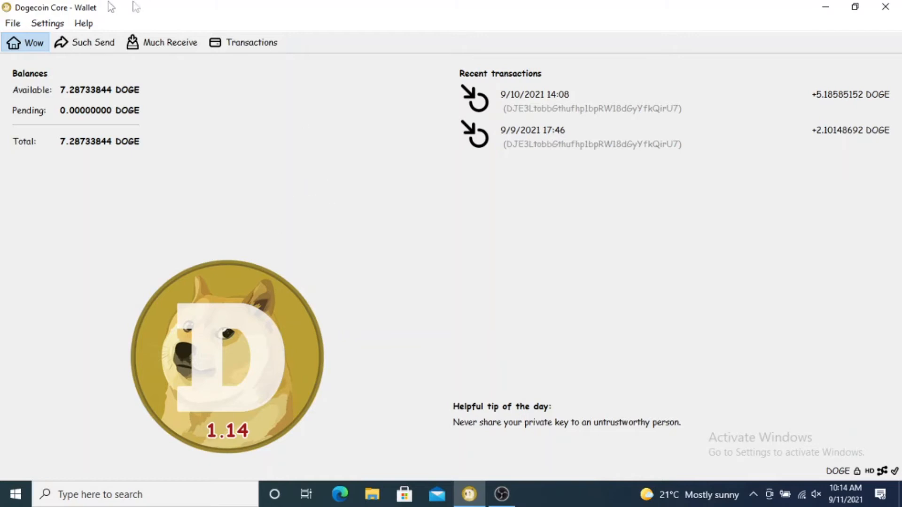
Open Settings > Options to view the Main tab settings
click(47, 23)
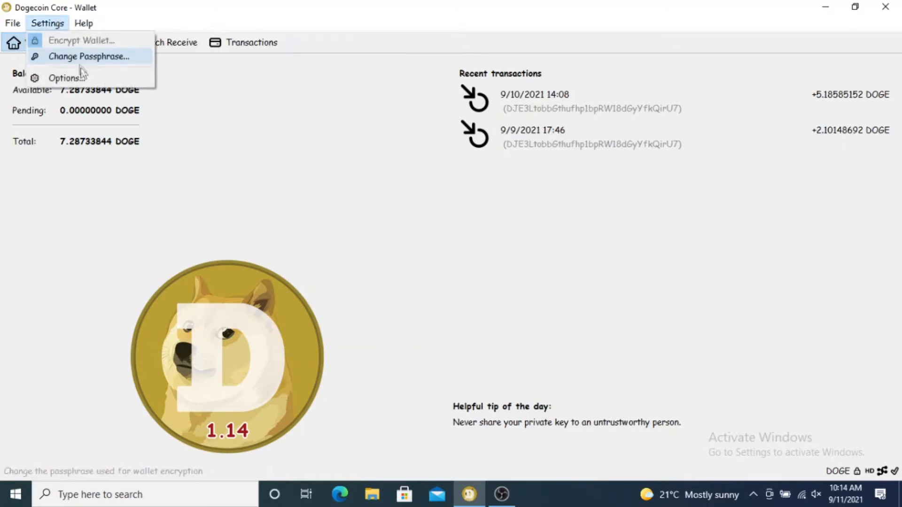
click(64, 77)
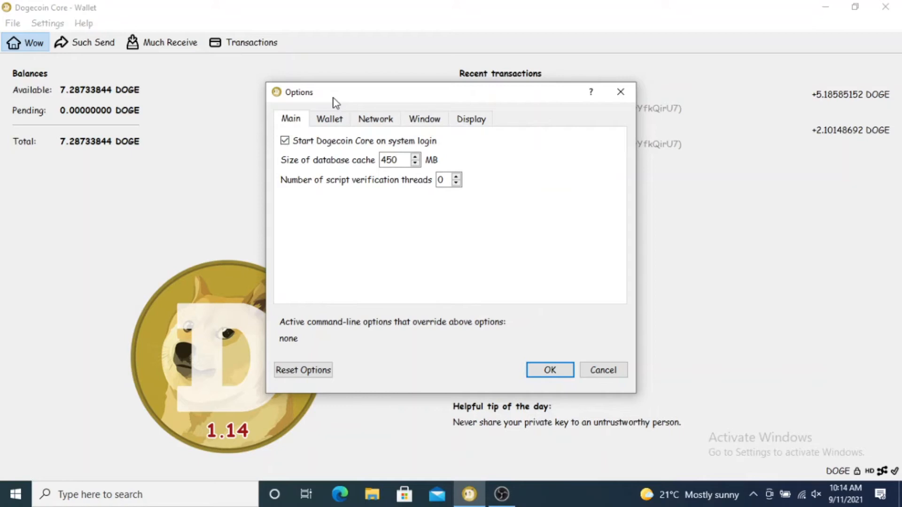
mouse_move(295, 118)
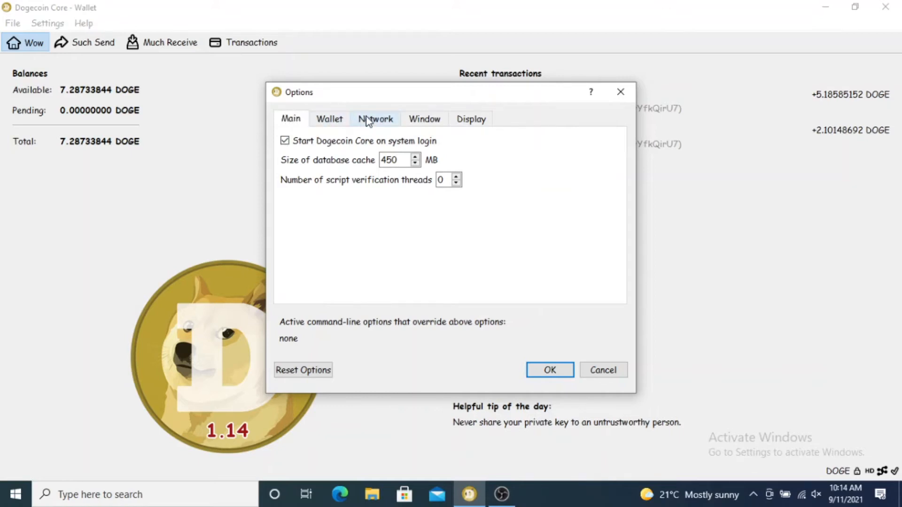
View the Network tab, confirming UPnP port mapping and incoming connections are enabled
click(375, 119)
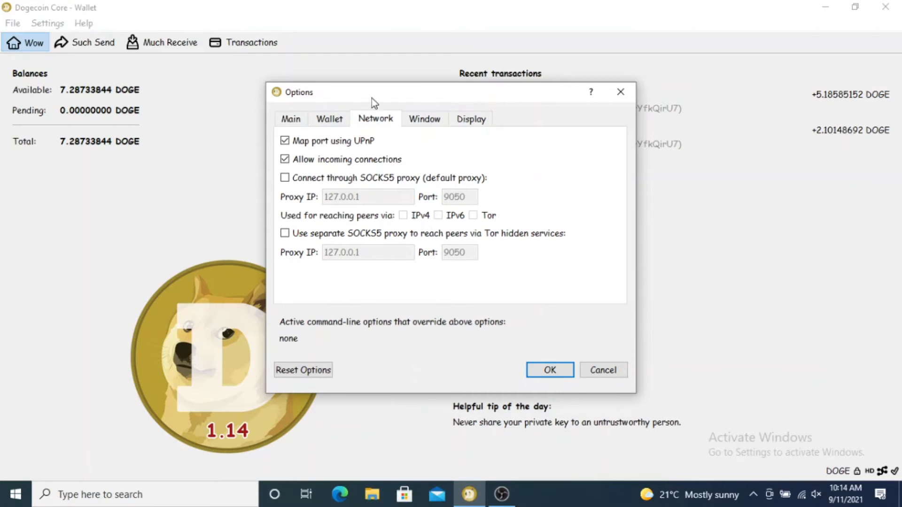
click(285, 141)
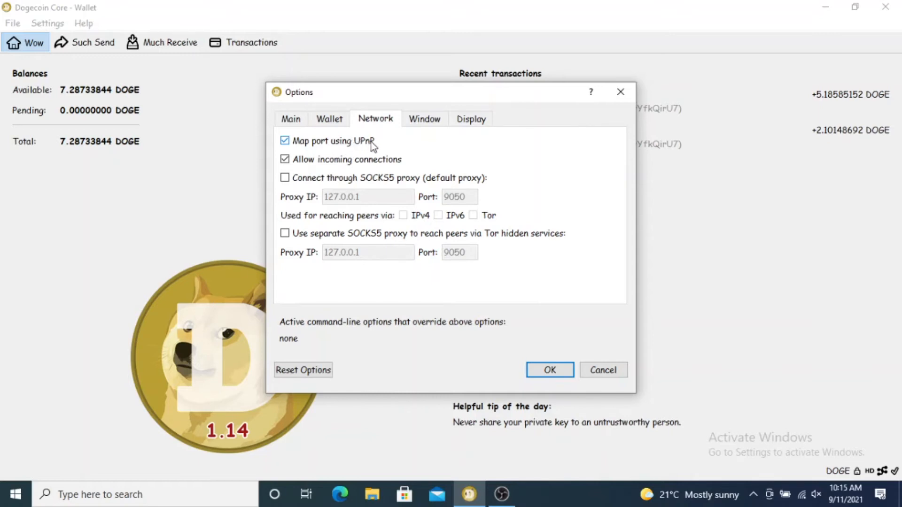
mouse_move(345, 144)
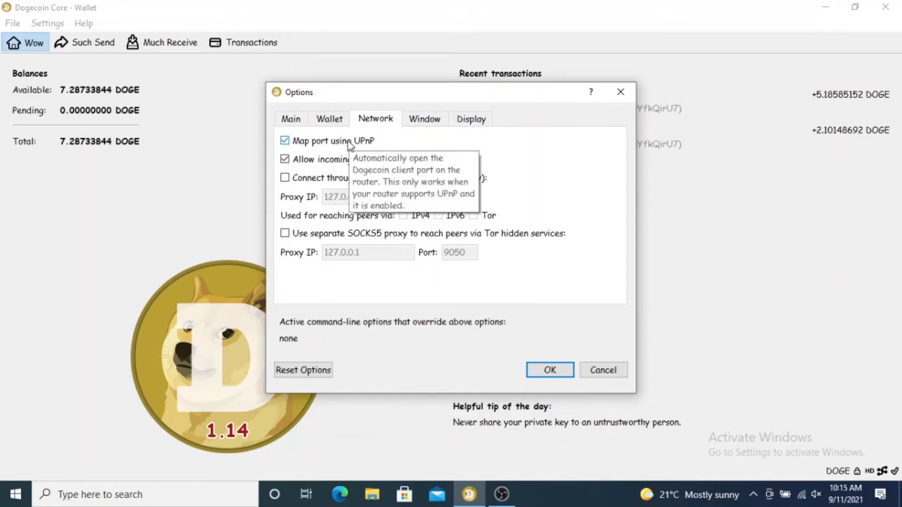
mouse_move(385, 145)
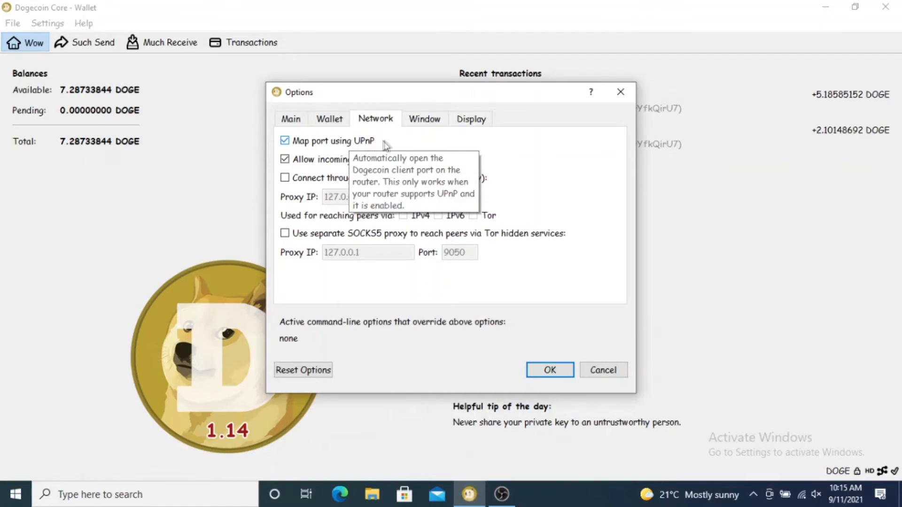
mouse_move(366, 98)
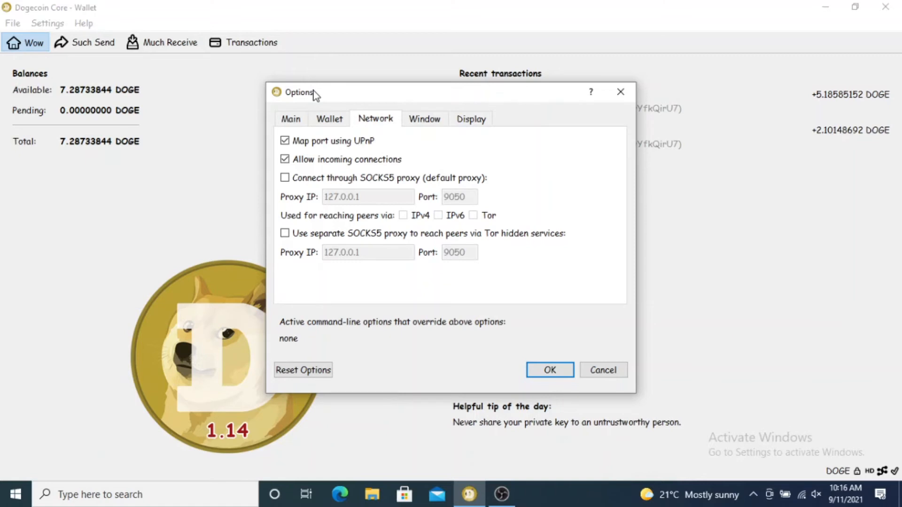
mouse_move(309, 108)
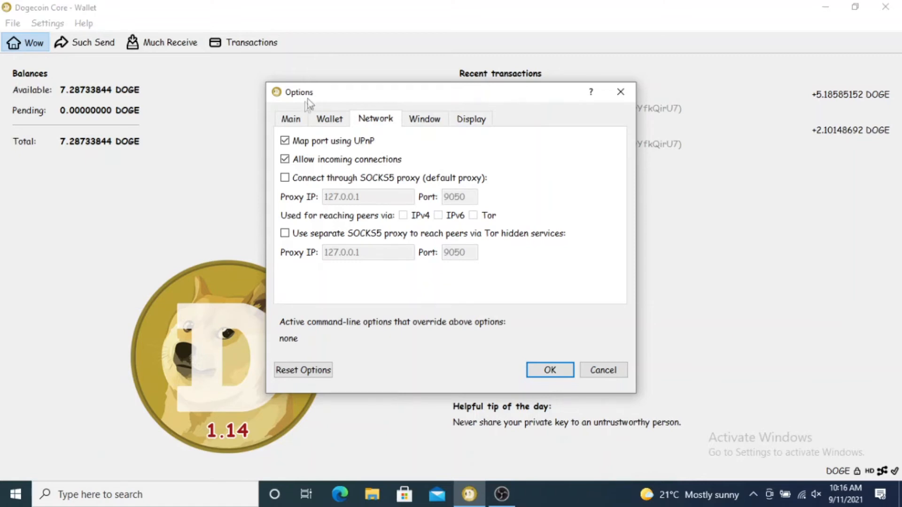
mouse_move(290, 119)
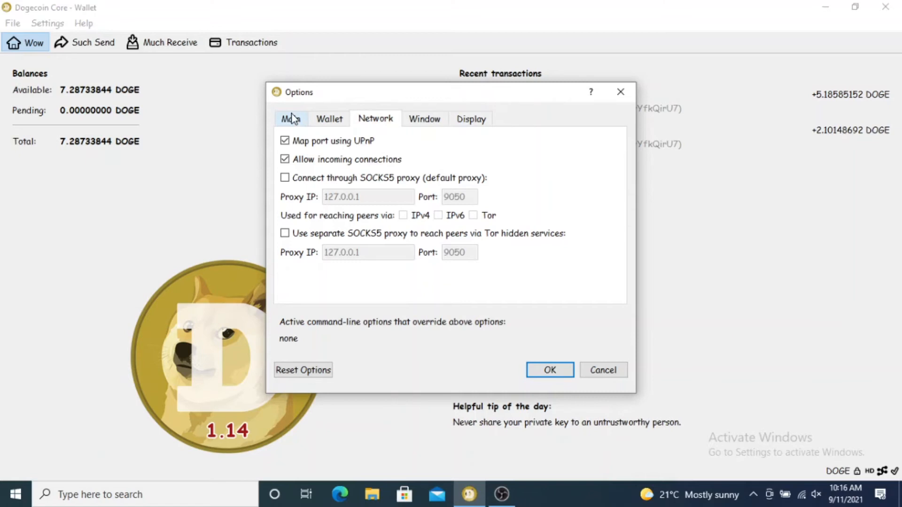
click(290, 118)
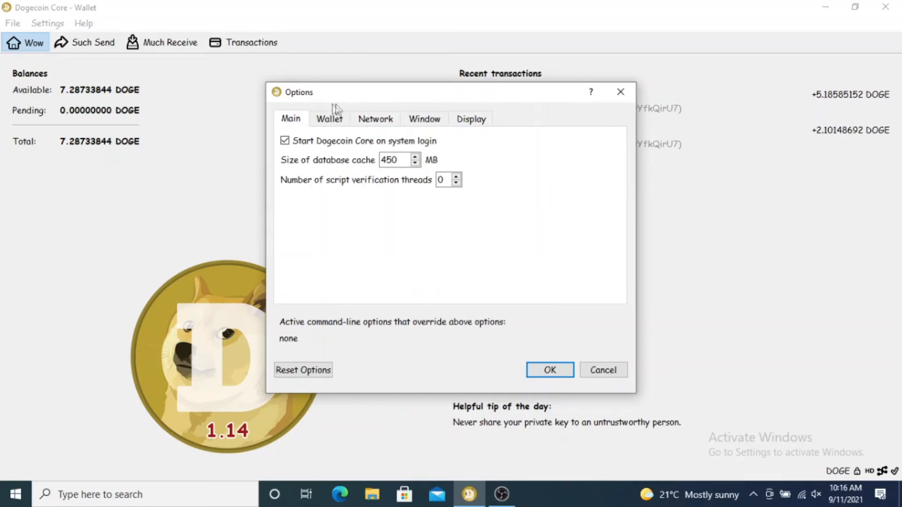
click(375, 118)
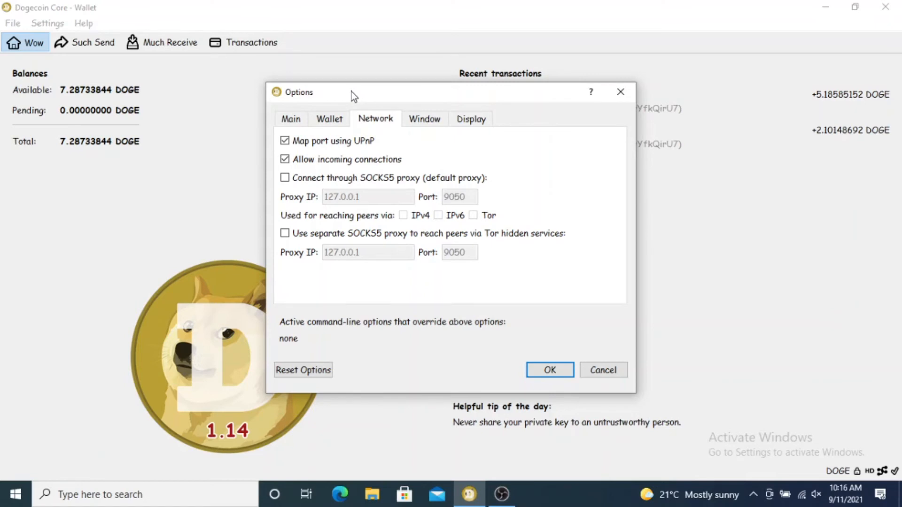
mouse_move(537, 361)
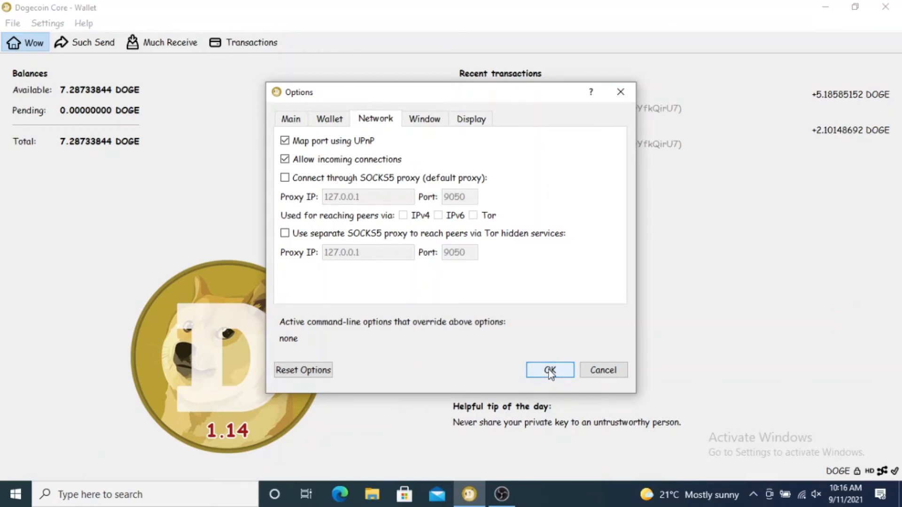
mouse_move(584, 377)
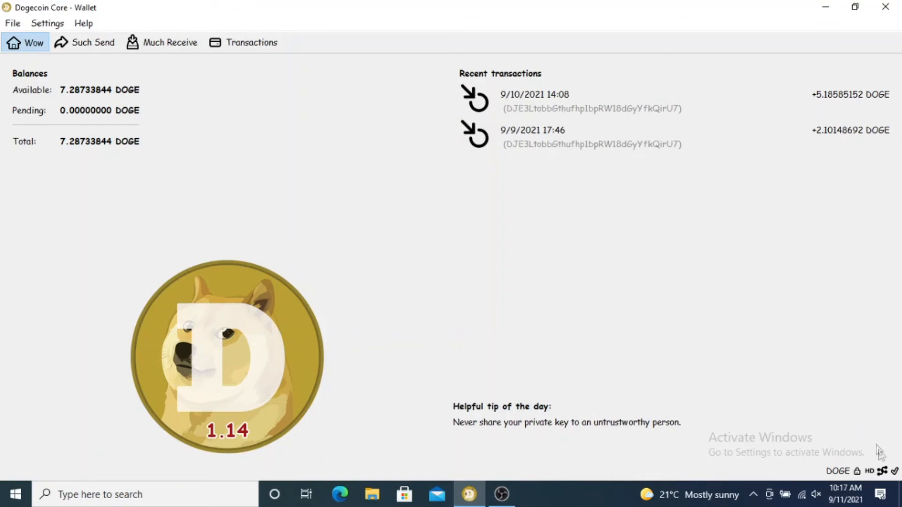
mouse_move(880, 471)
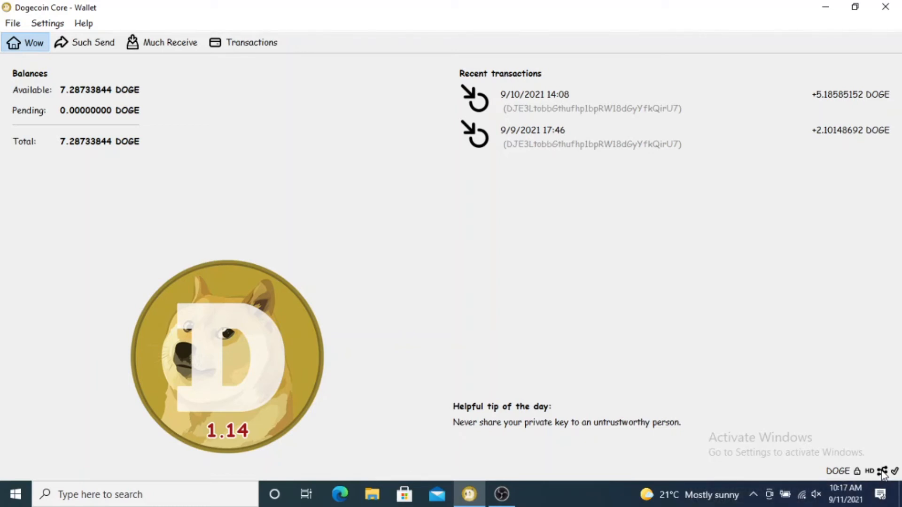
mouse_move(774, 366)
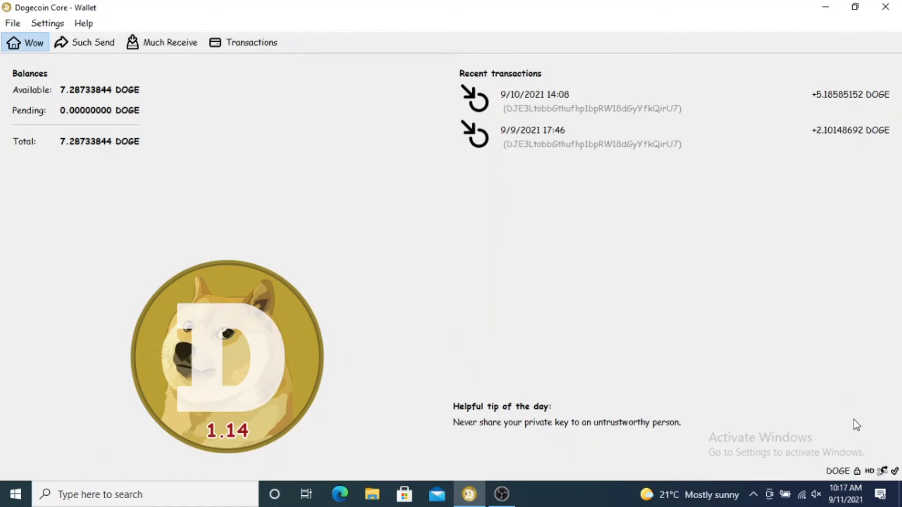
mouse_move(602, 291)
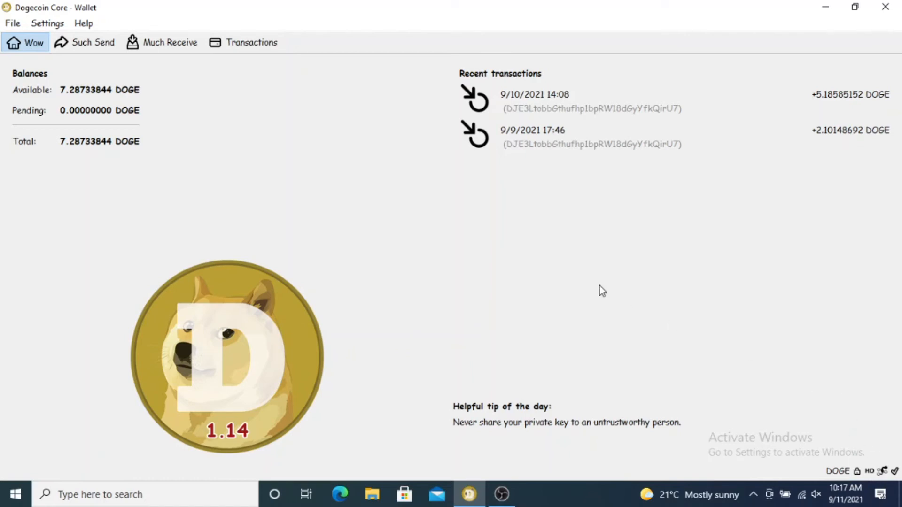
mouse_move(771, 403)
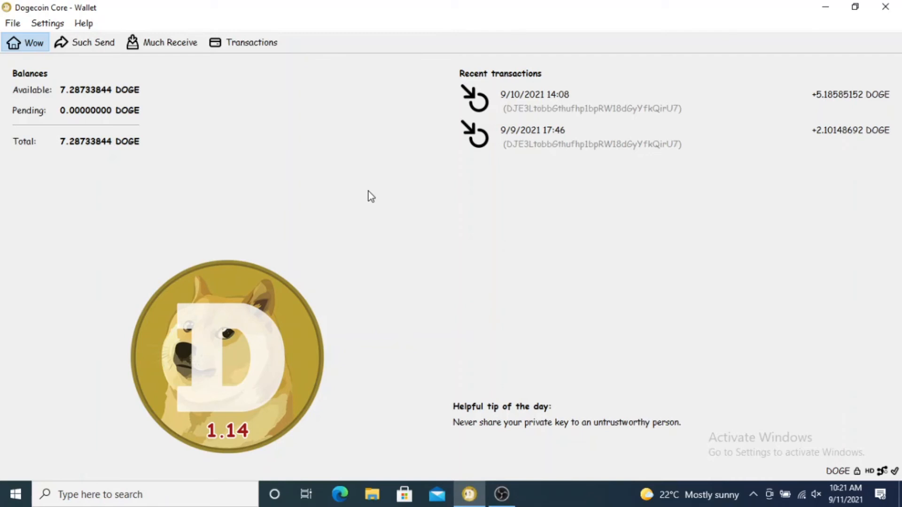
mouse_move(92, 11)
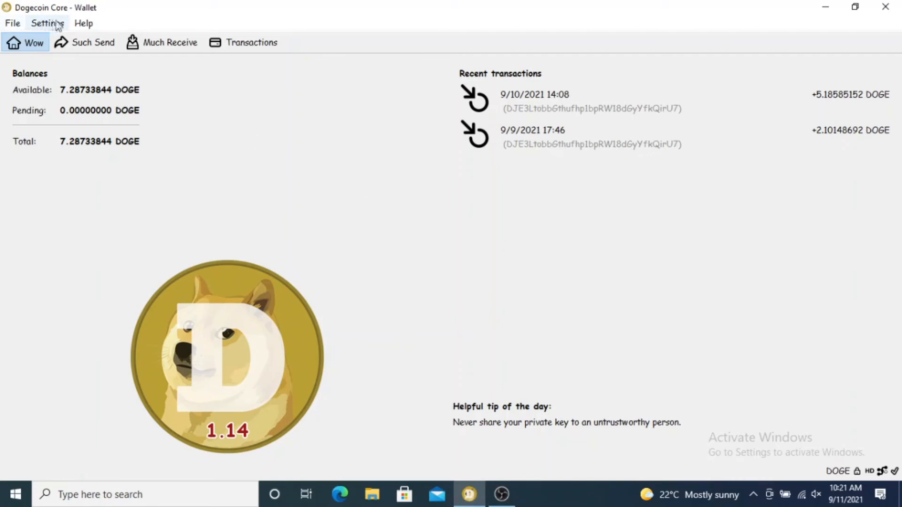
Open Help > Debug window to view client version, connections and block count
click(84, 23)
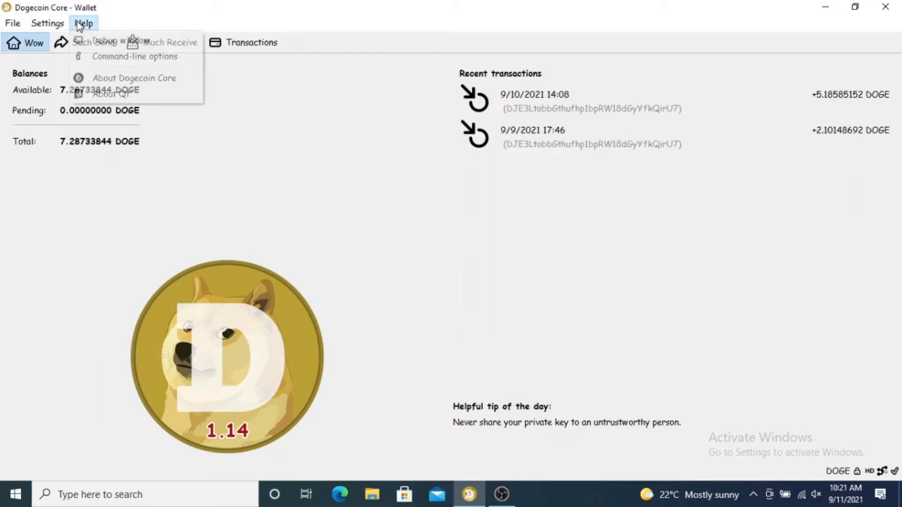
mouse_move(120, 40)
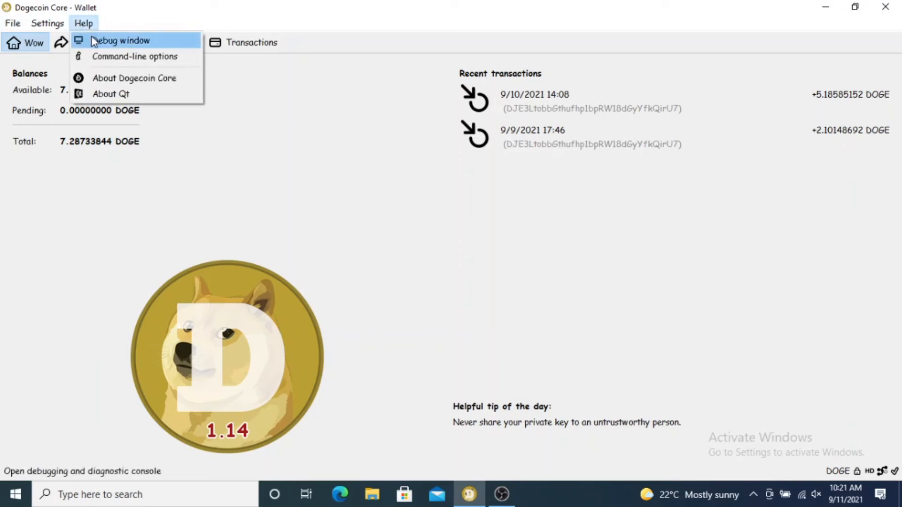
click(122, 41)
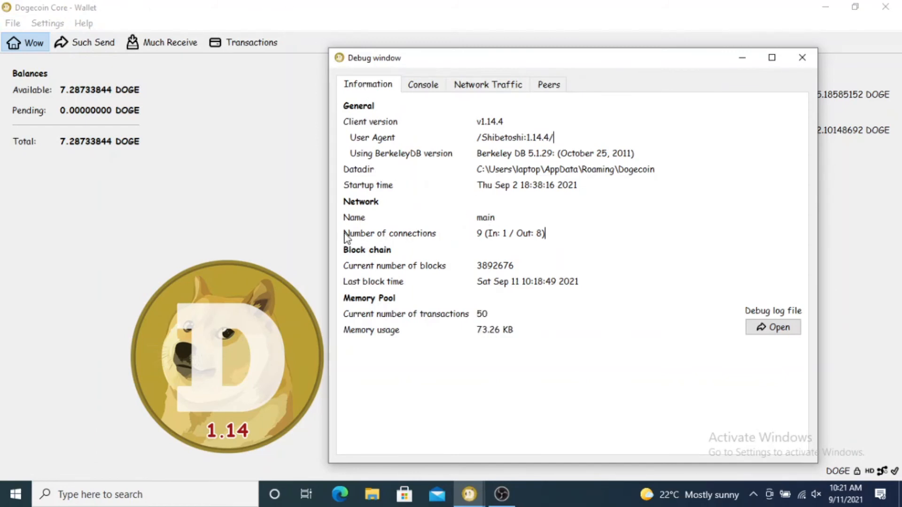
mouse_move(402, 237)
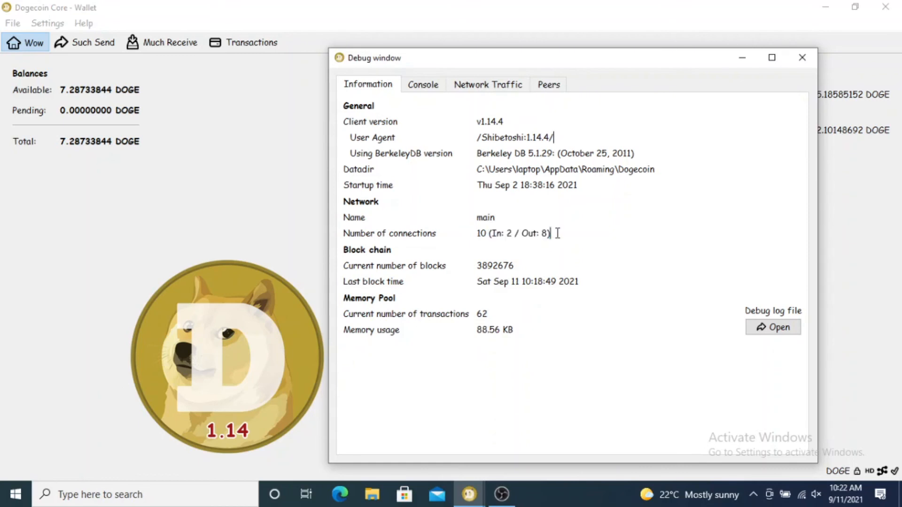
mouse_move(495, 164)
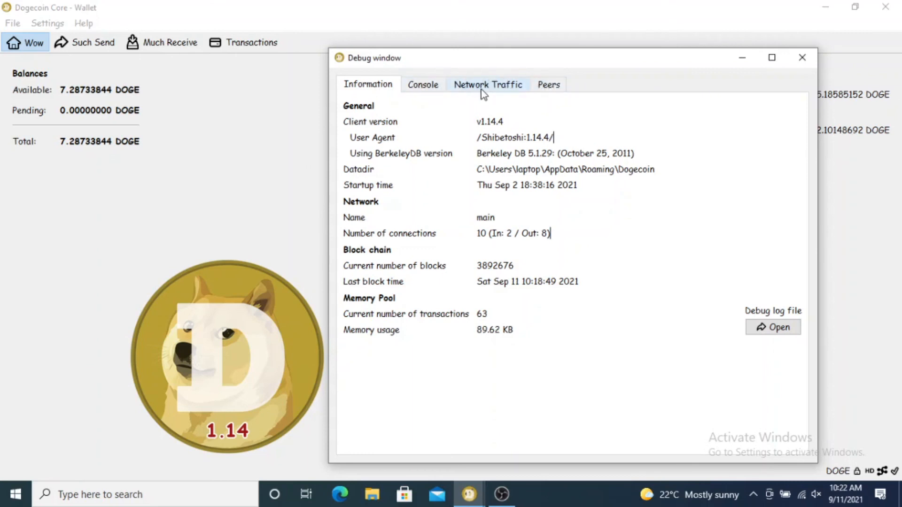
click(487, 85)
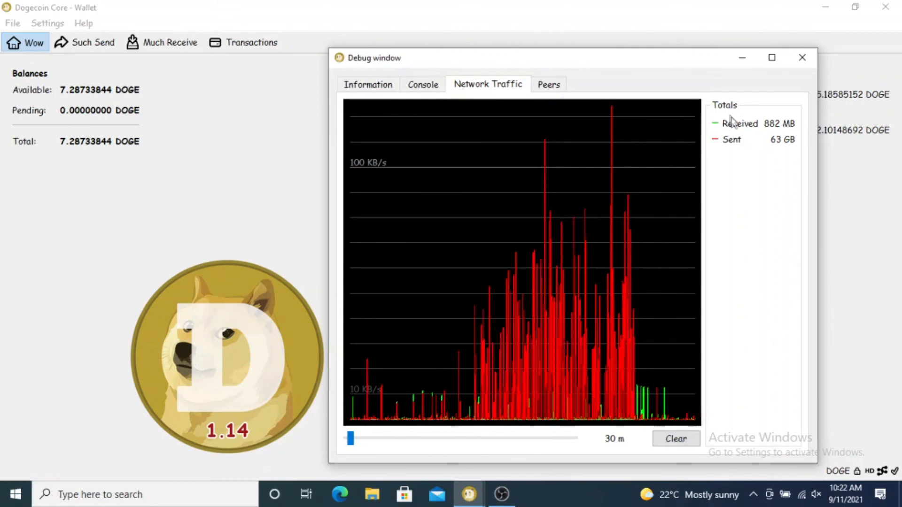
mouse_move(729, 127)
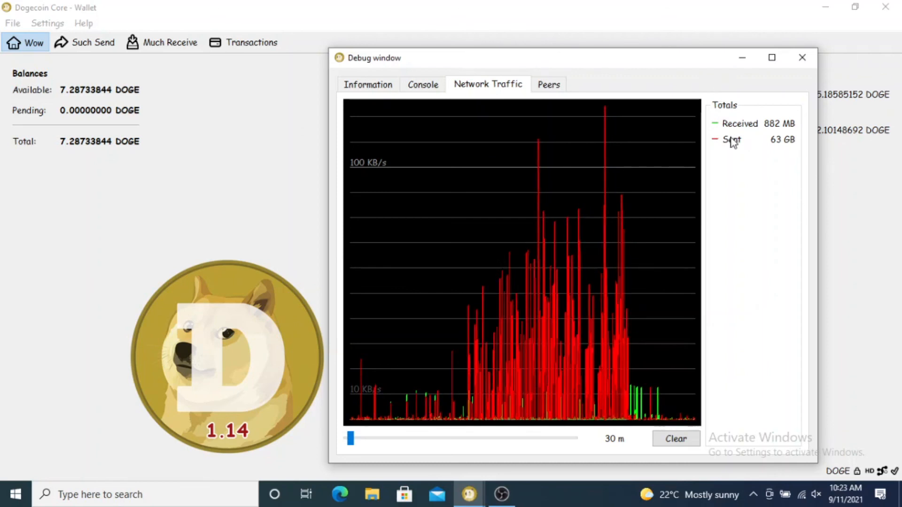
click(368, 84)
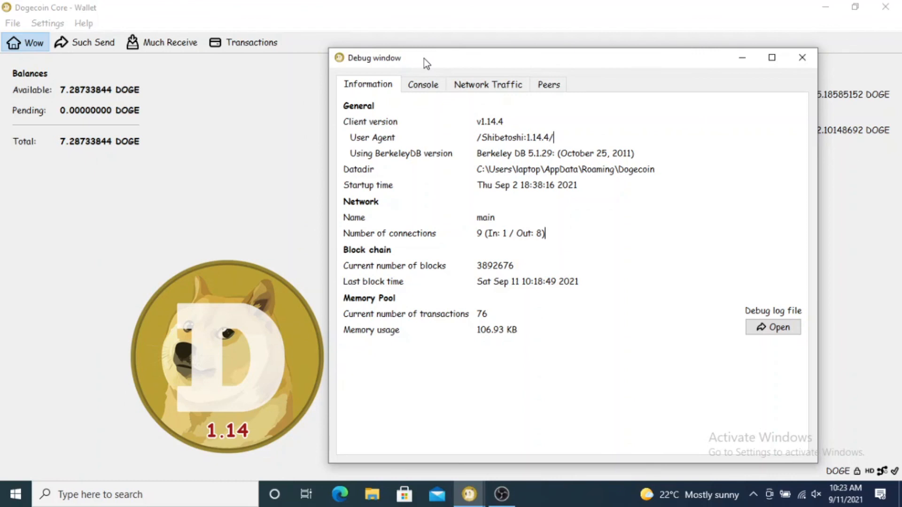
mouse_move(684, 72)
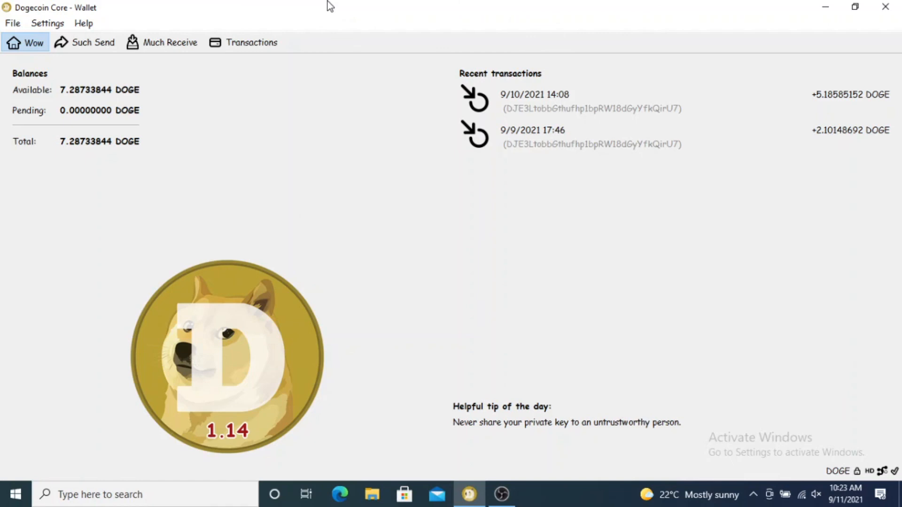
mouse_move(350, 249)
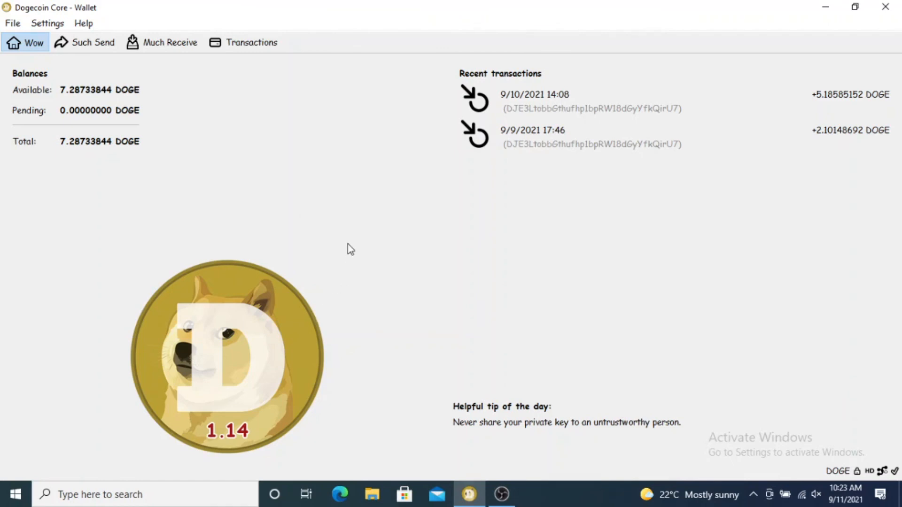